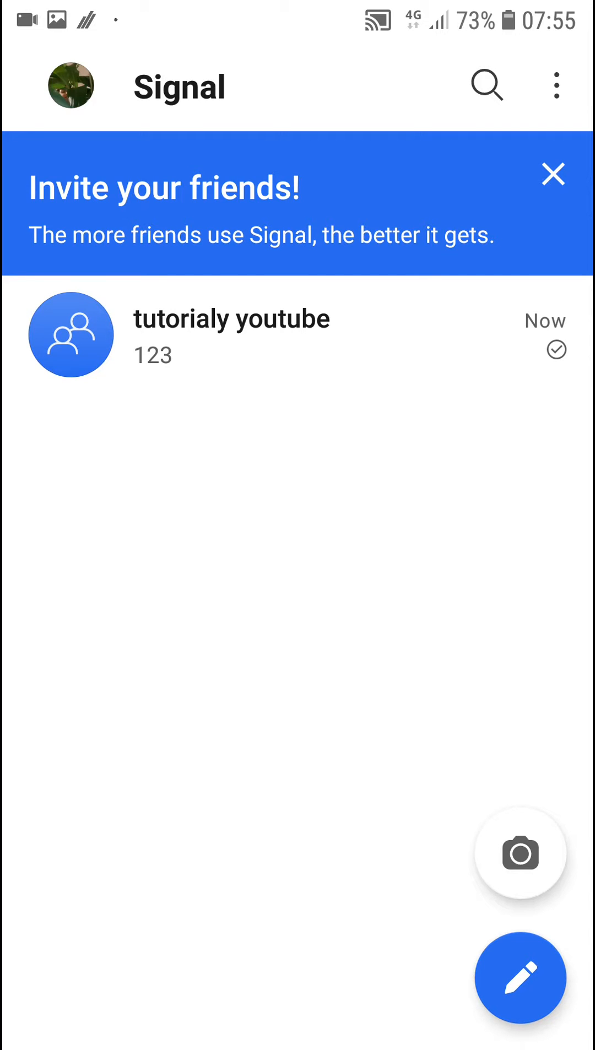
Start a new message and search the recipient field for 'e4544'
{"action": "left_click", "coordinate": [519, 979]}
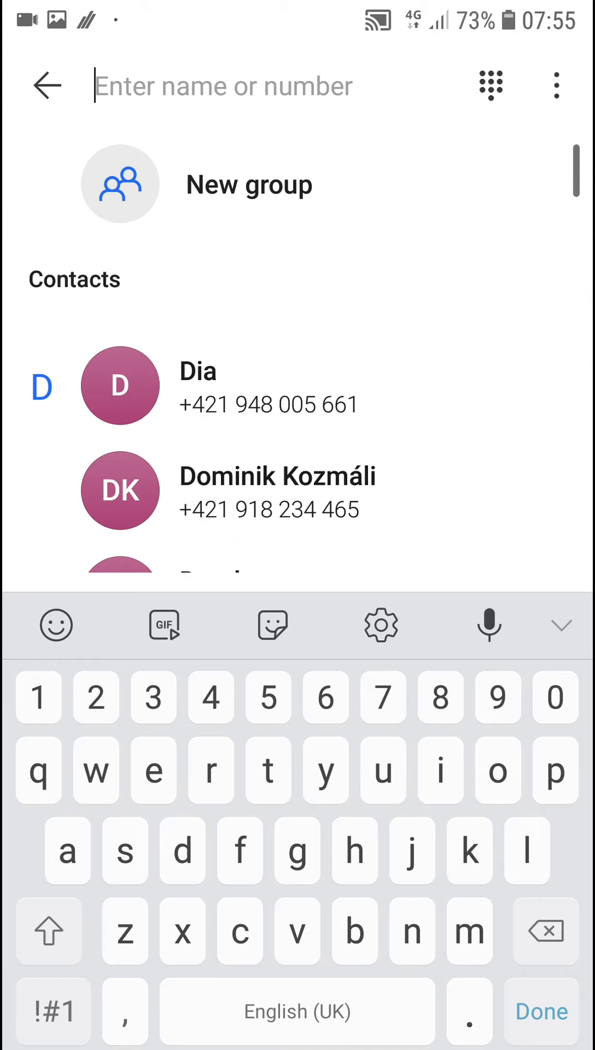
{"action": "type", "text": "e4544"}
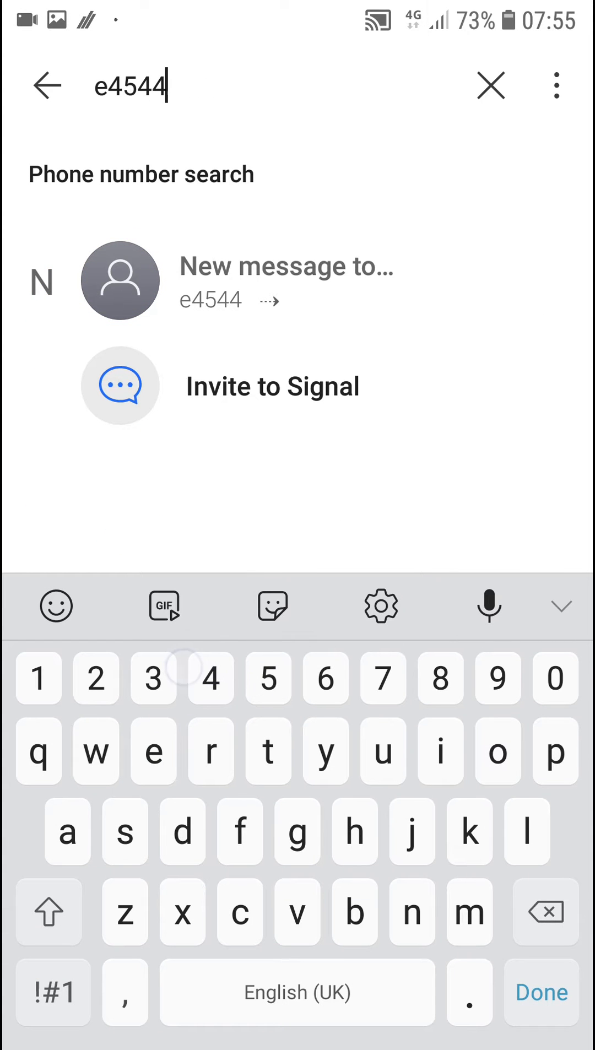
{"action": "left_click", "coordinate": [287, 280]}
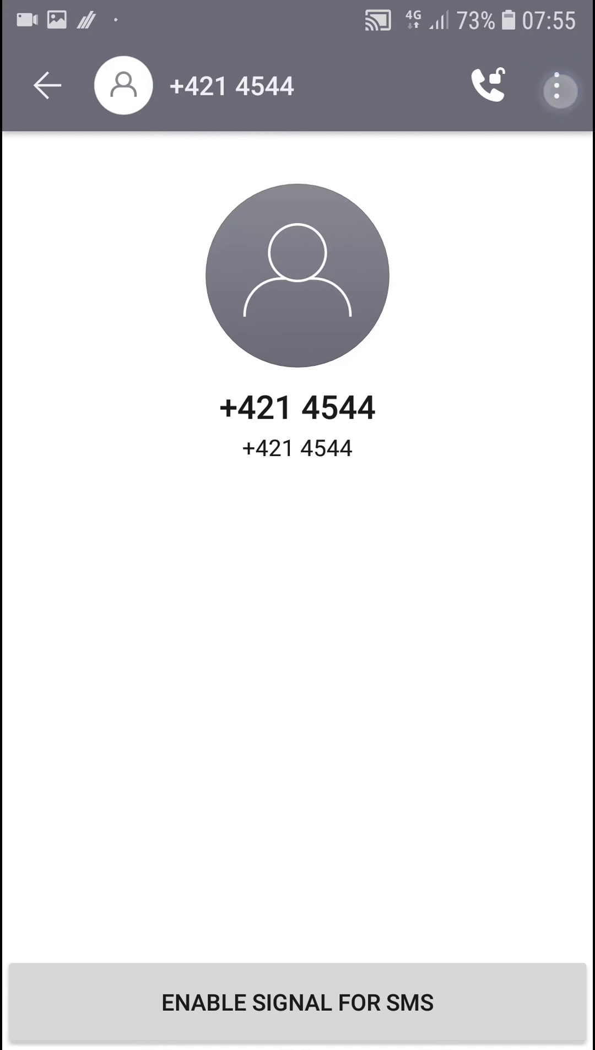
{"action": "left_click", "coordinate": [559, 86]}
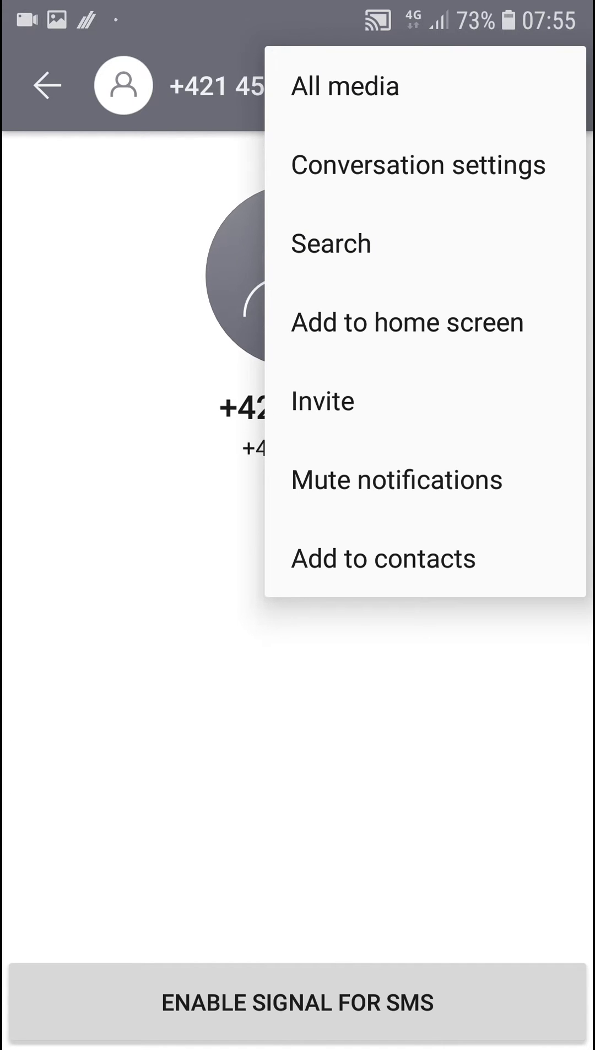
In Conversation settings, set the chat color to the olive-brown swatch after trying dark teal
{"action": "left_click", "coordinate": [418, 164]}
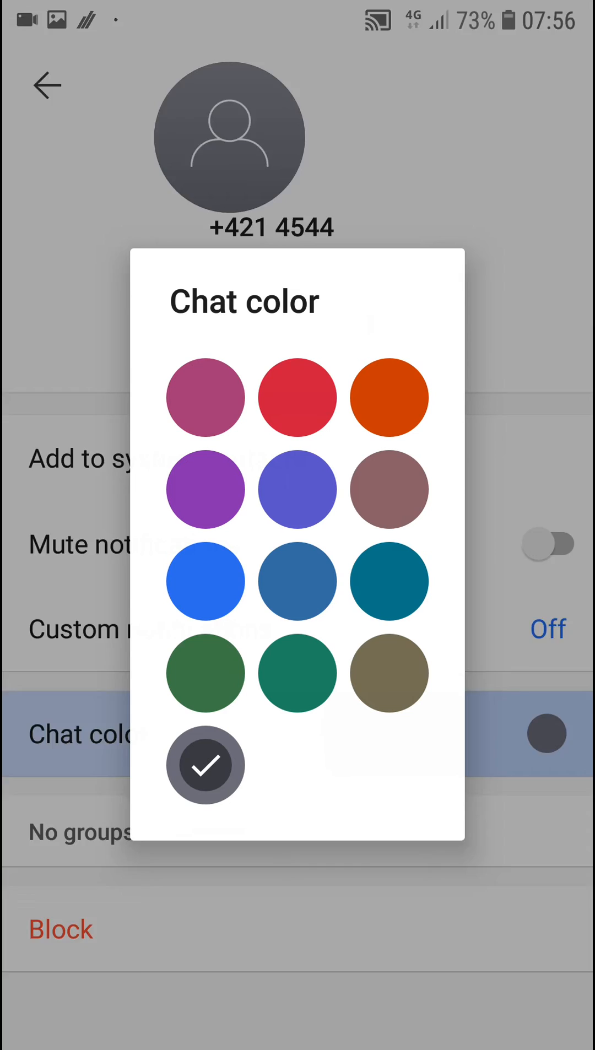
{"action": "left_click", "coordinate": [296, 396]}
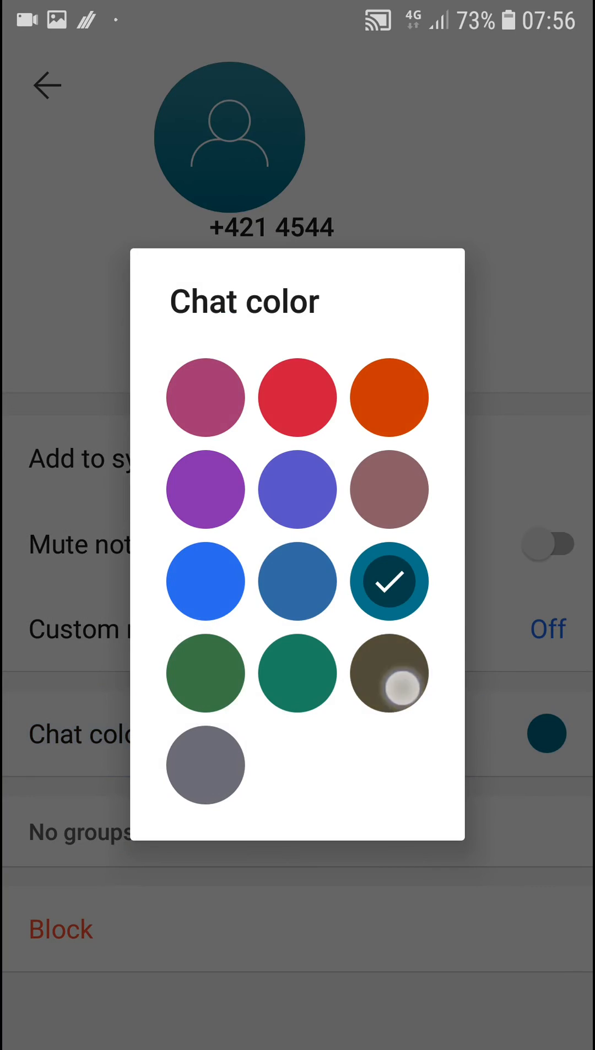
{"action": "left_click", "coordinate": [389, 674]}
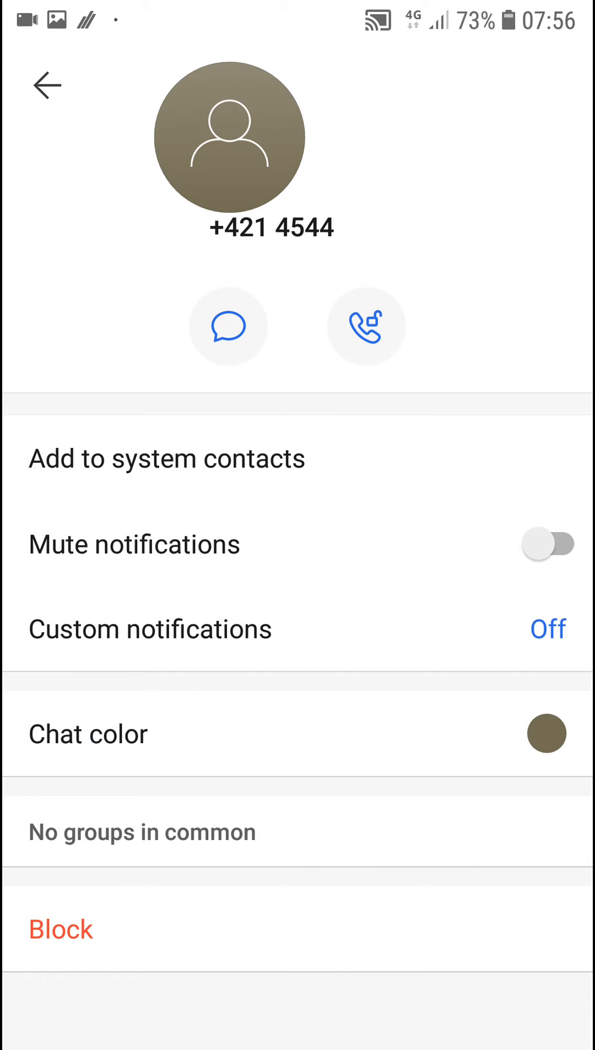
Go back through the recolored conversation to the main chat list
{"action": "left_click", "coordinate": [47, 85]}
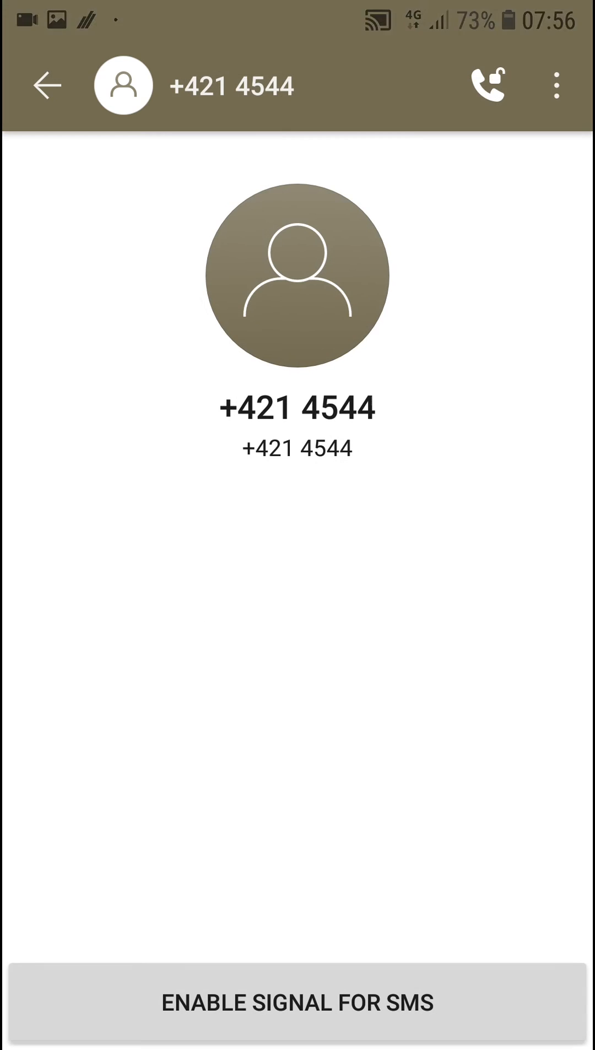
{"action": "left_click", "coordinate": [46, 84]}
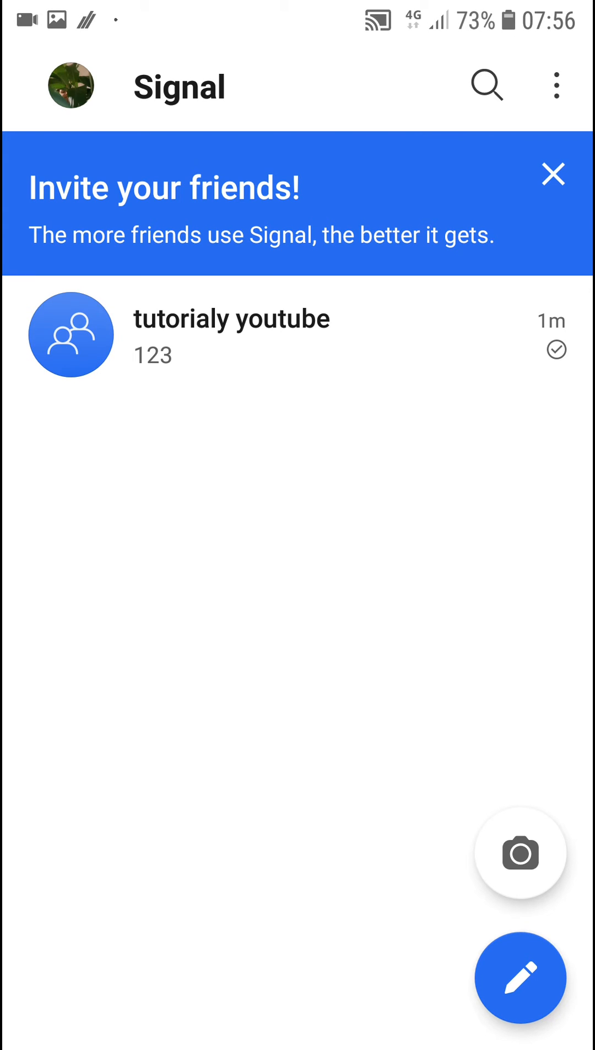